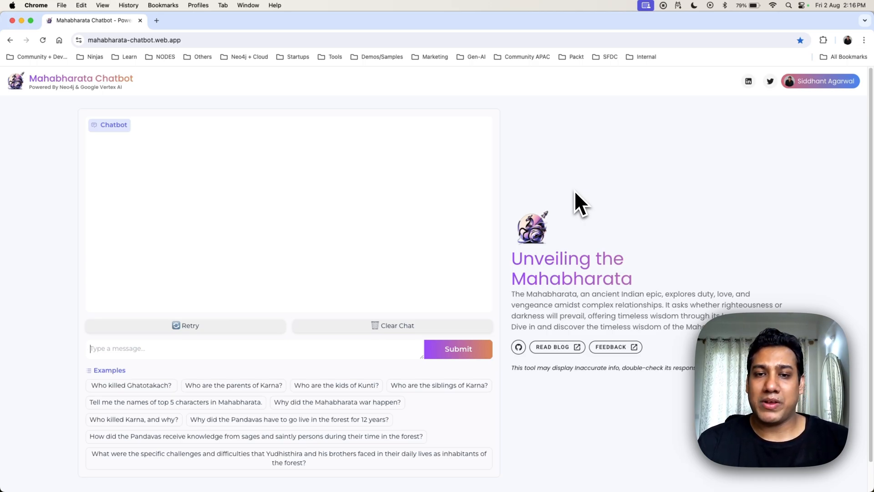
mouse_move(371, 384)
type("Tell me ablout the")
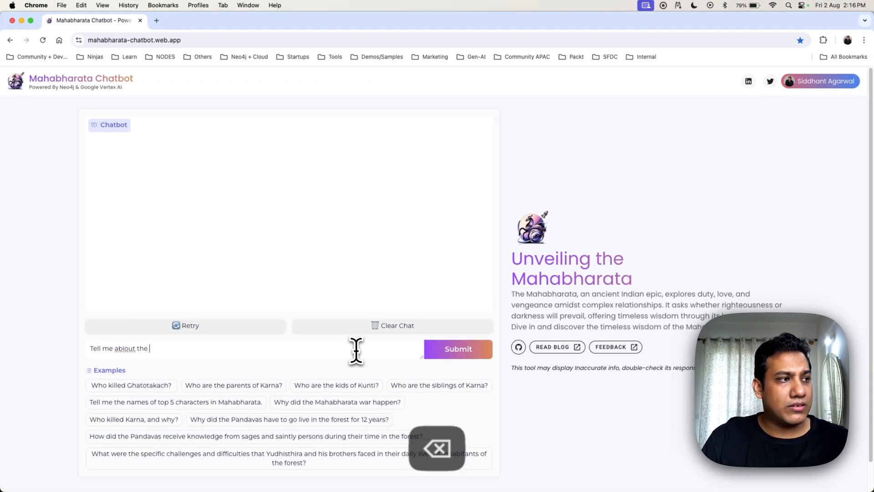
Step: Finish the question 'Tell me about the Kurukshetra war', correcting the typo, and submit it
key("backspace")
type(" Kuru")
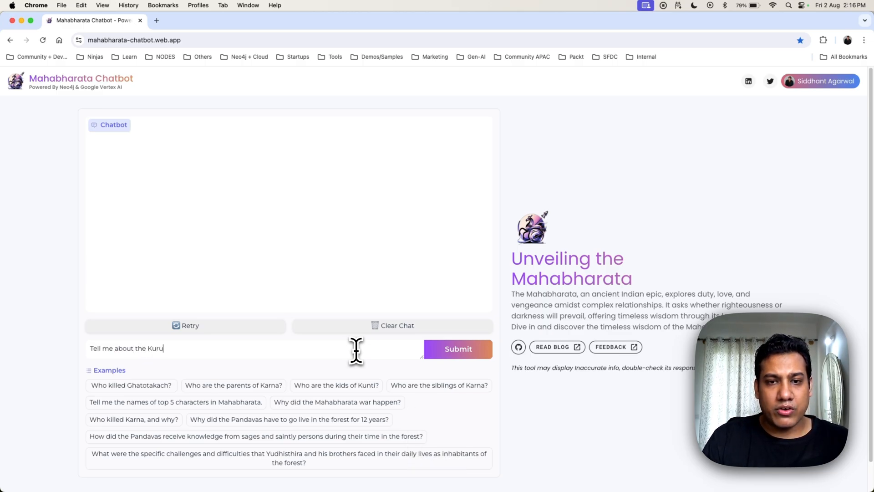
type("kshetra")
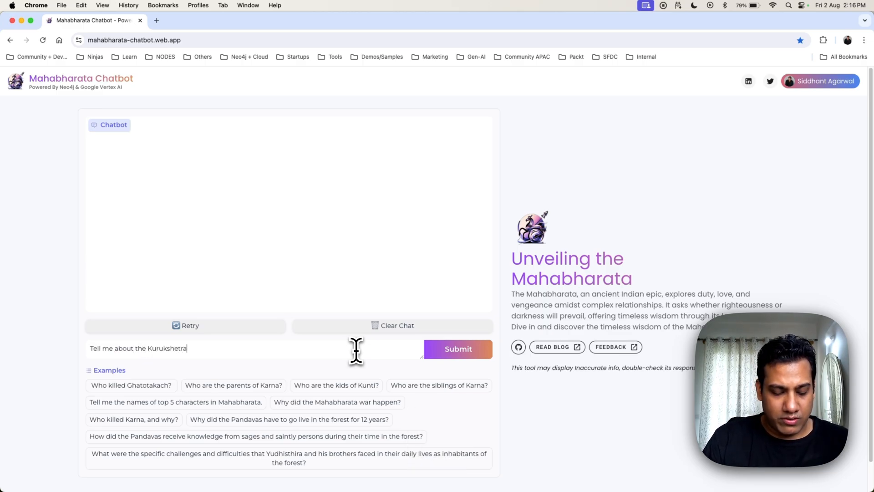
type("war")
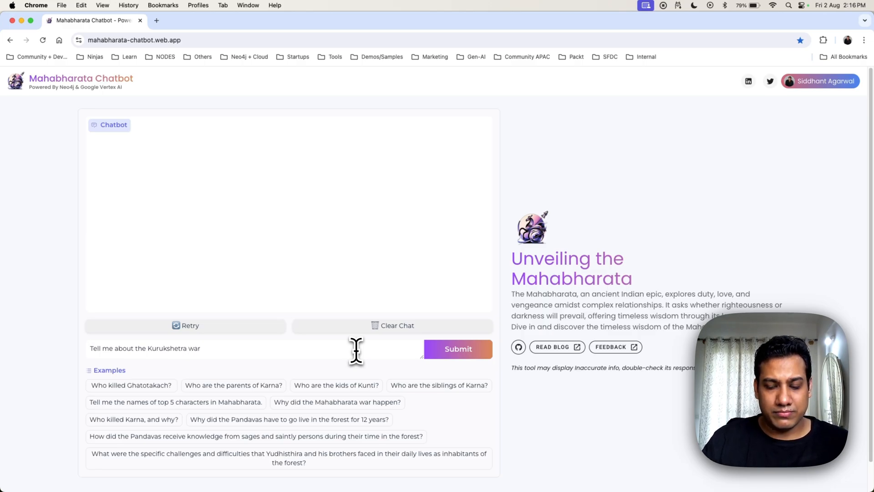
left_click(457, 349)
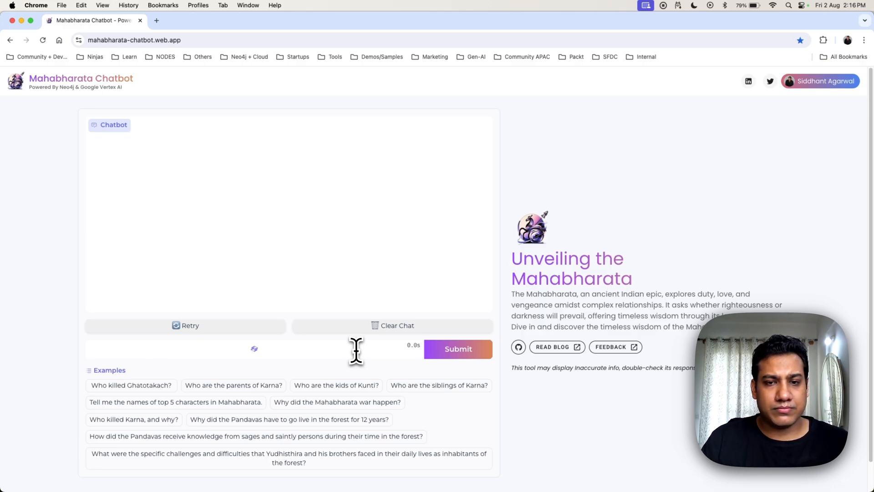
left_click(457, 348)
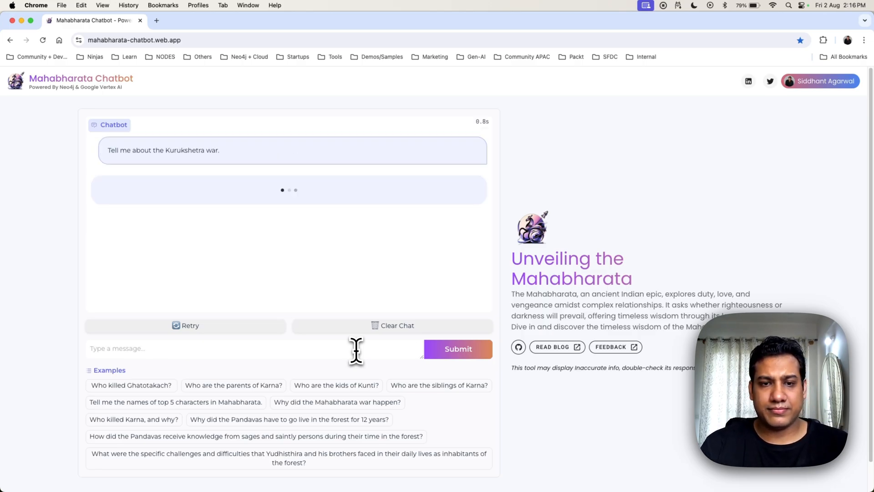